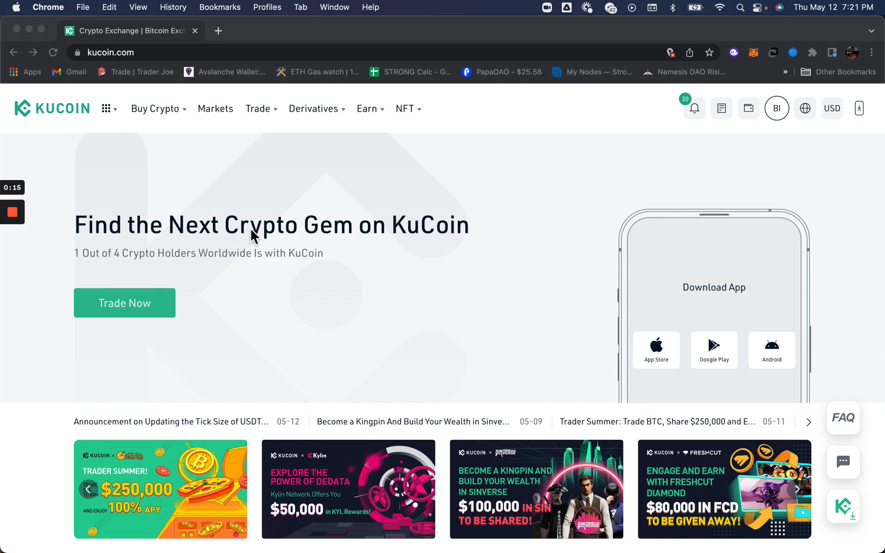
pyautogui.moveTo(780, 203)
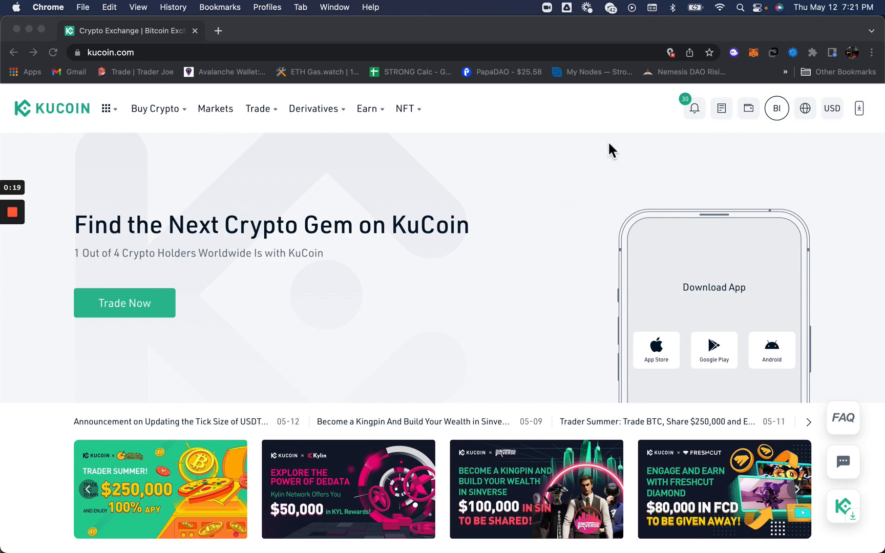
pyautogui.moveTo(784, 115)
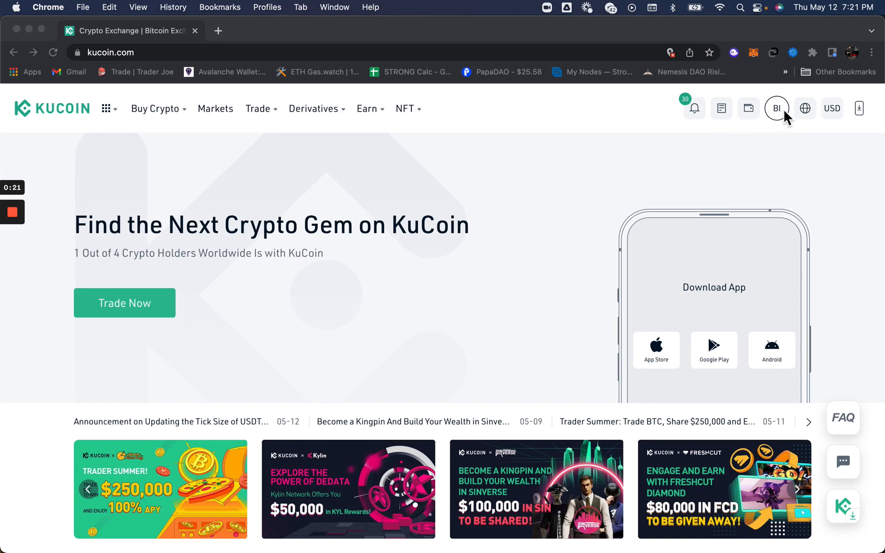
pyautogui.moveTo(756, 112)
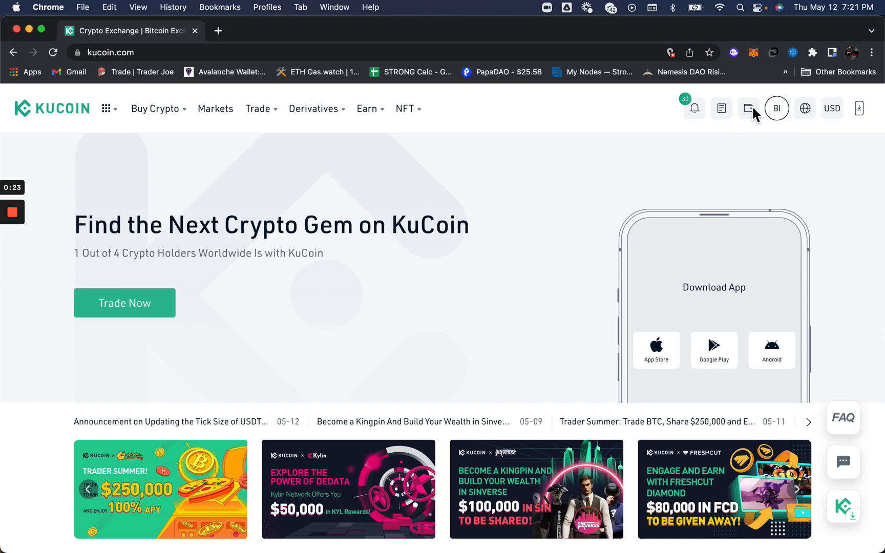
# Step: Open the Main Account from Assets and view the Overview of all account balances
pyautogui.click(748, 107)
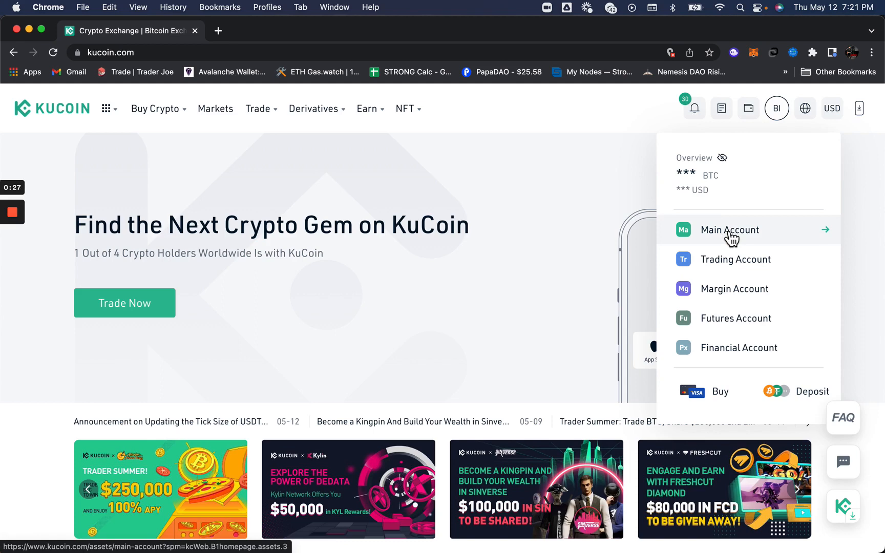
pyautogui.click(730, 230)
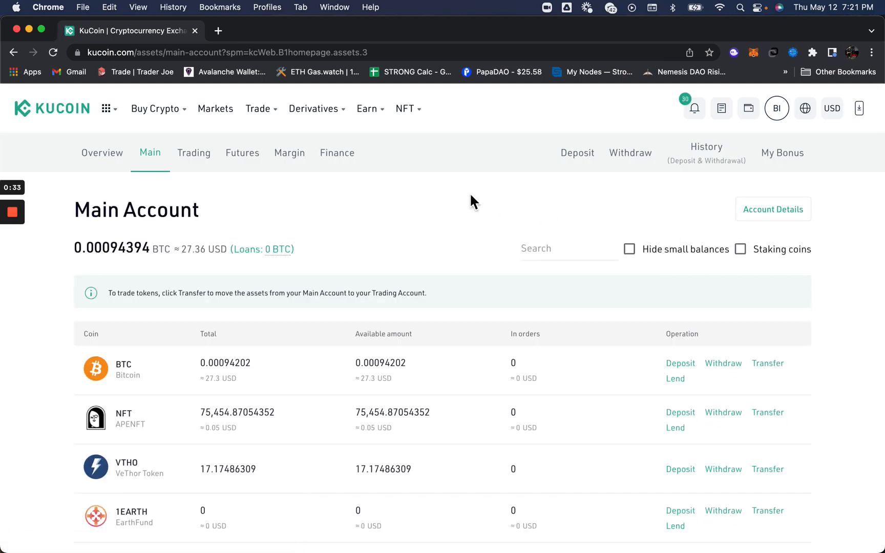
pyautogui.click(102, 154)
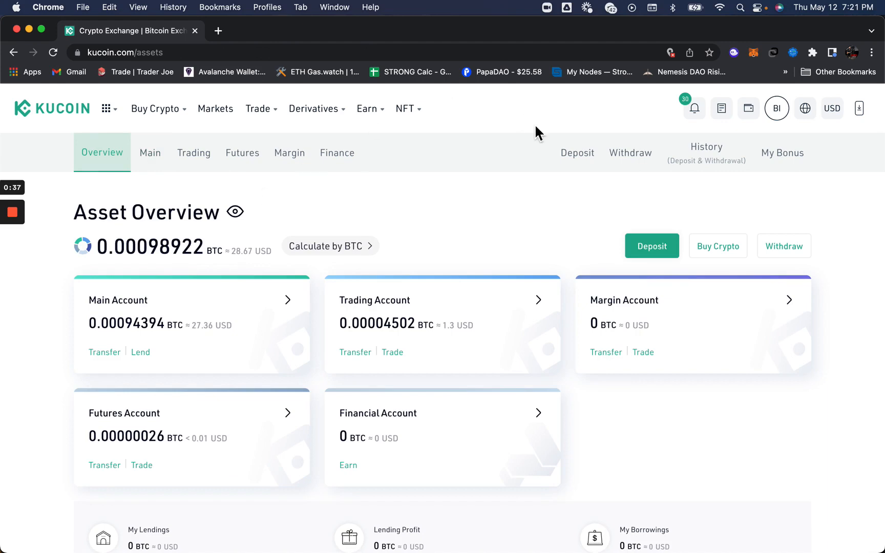
pyautogui.moveTo(577, 153)
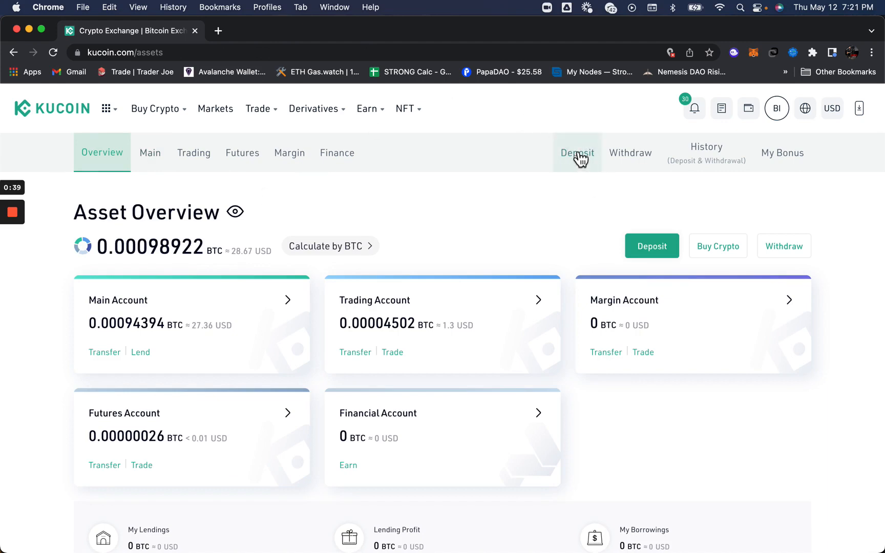
# Step: Open the Deposit dialog from the assets sub-navigation
pyautogui.click(577, 153)
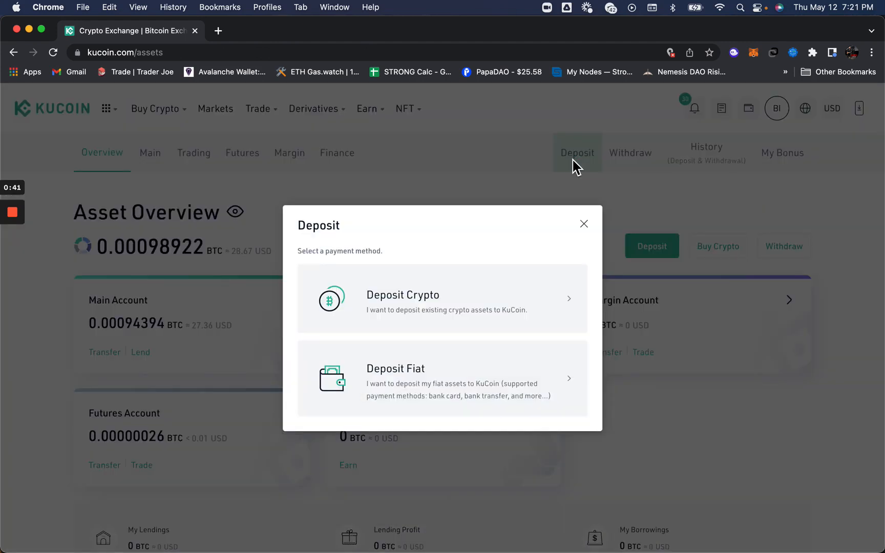
pyautogui.moveTo(437, 308)
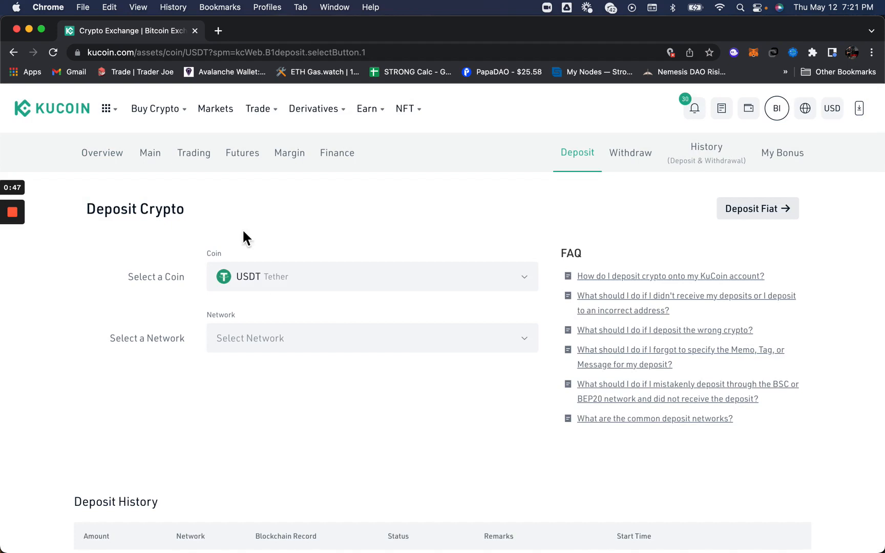
pyautogui.moveTo(532, 287)
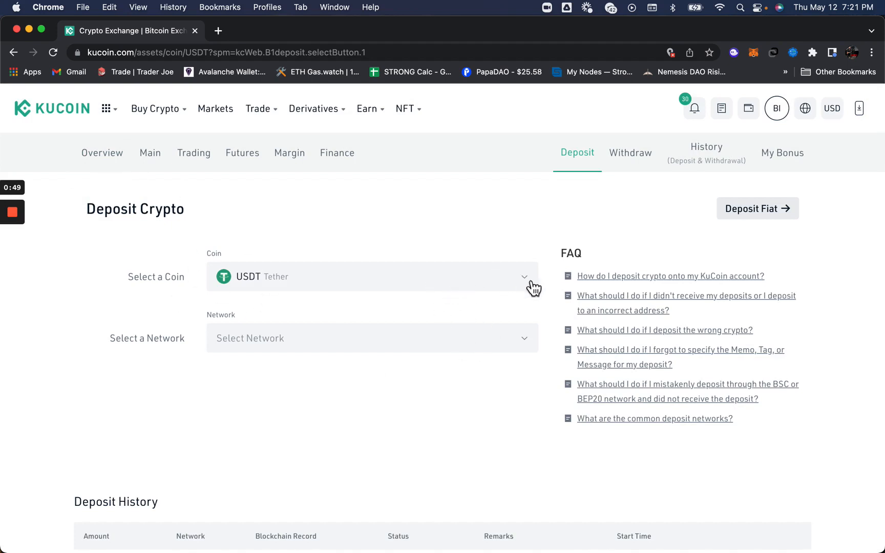
pyautogui.moveTo(338, 283)
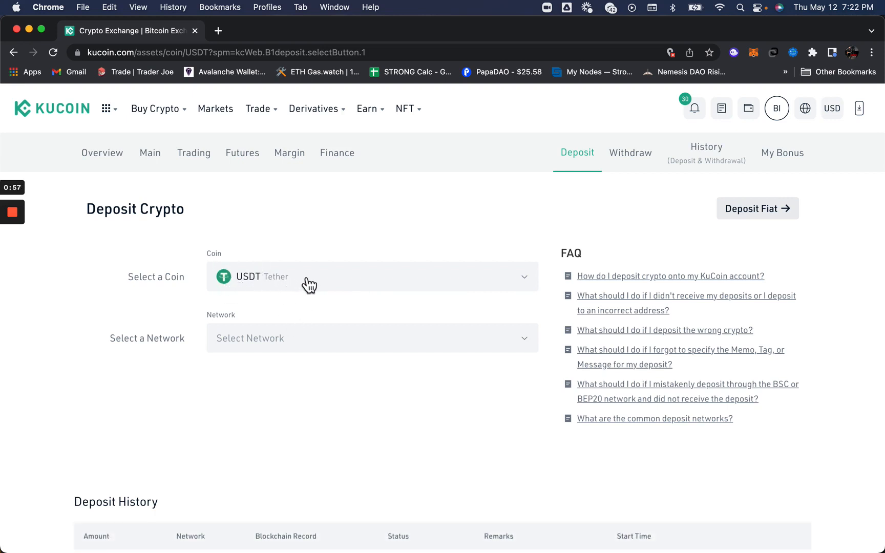
pyautogui.moveTo(362, 251)
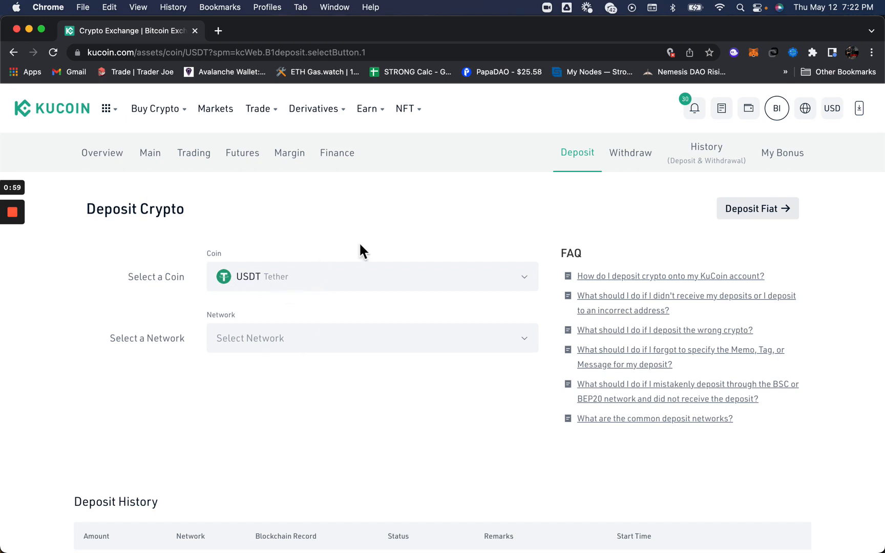
pyautogui.moveTo(246, 303)
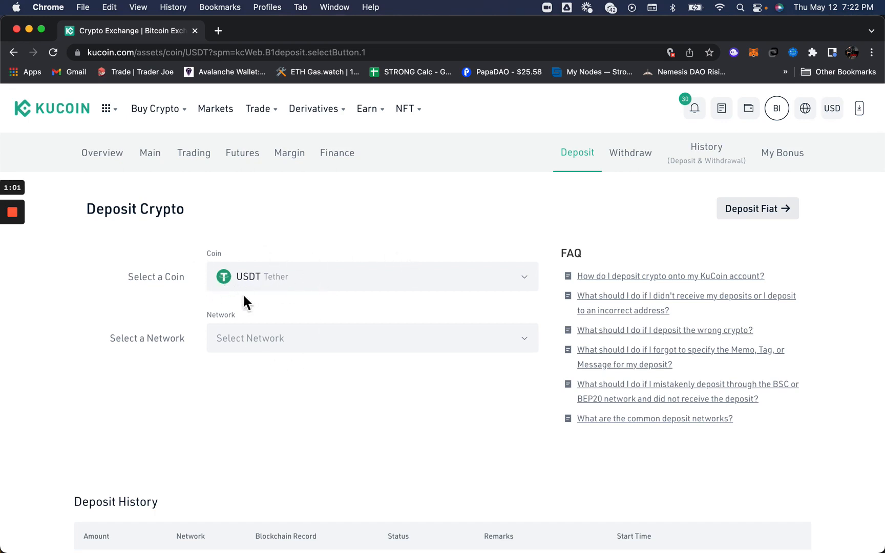
pyautogui.moveTo(324, 282)
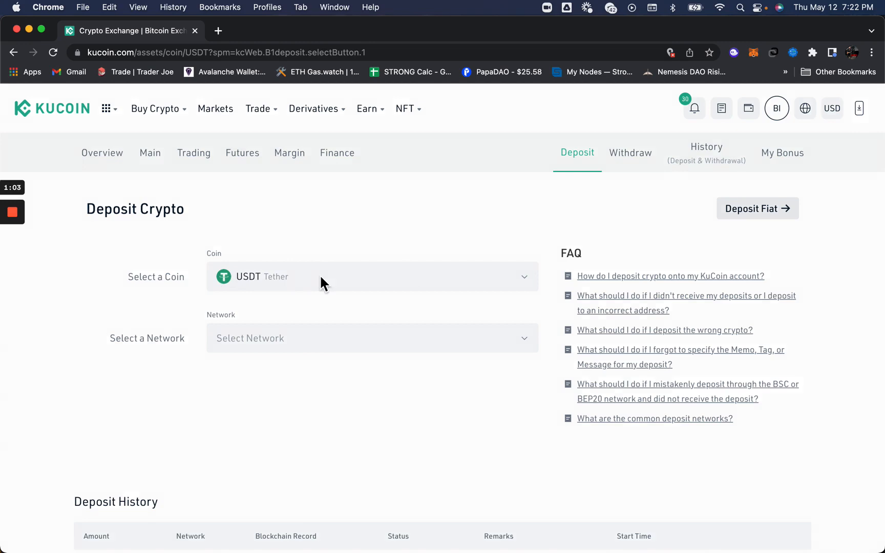
pyautogui.click(371, 277)
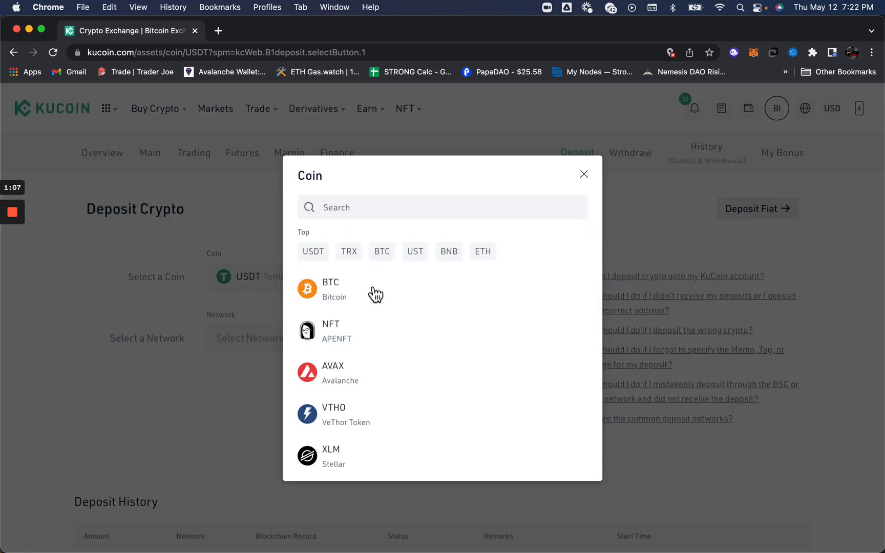
pyautogui.scroll(-3)
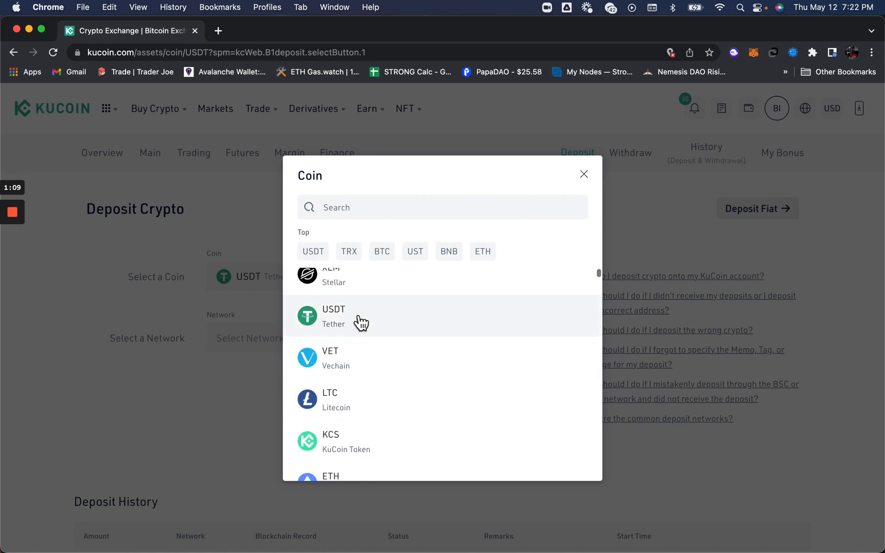
pyautogui.click(334, 316)
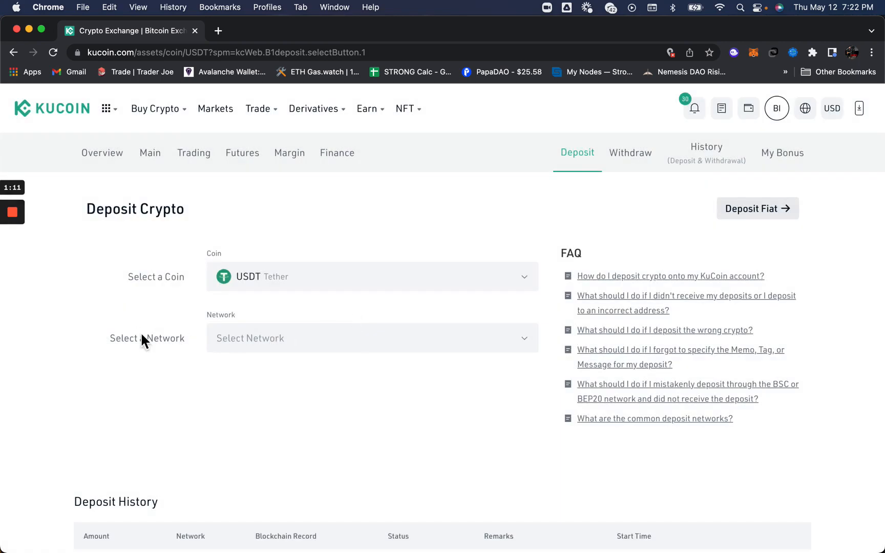
pyautogui.moveTo(107, 352)
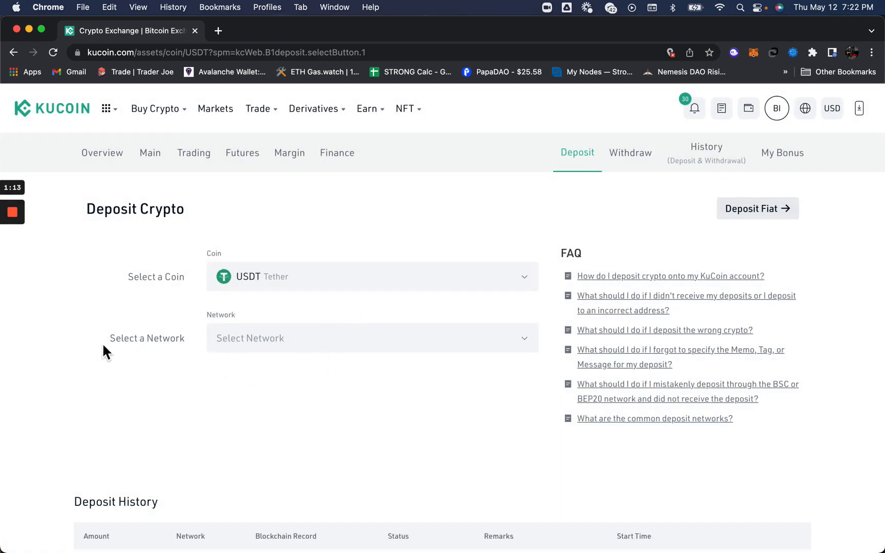
pyautogui.moveTo(268, 331)
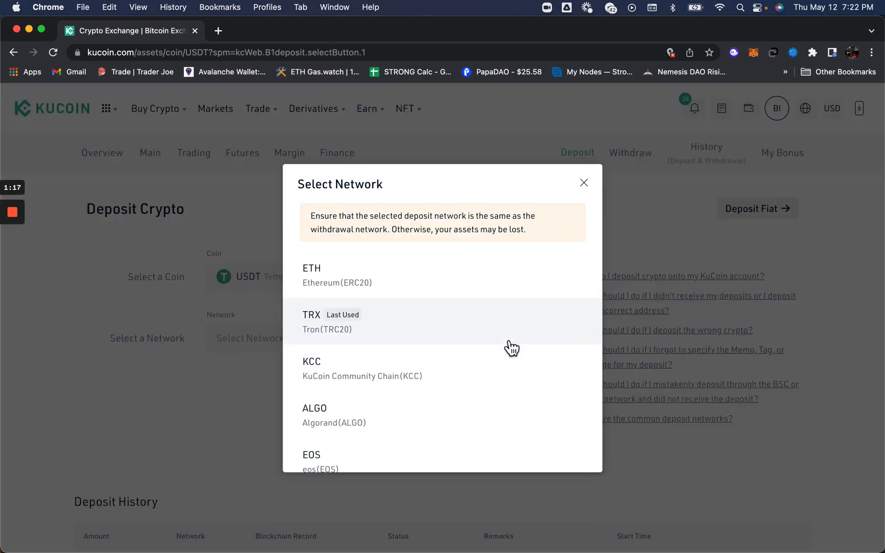
# Step: Select TRX Tron (TRC20) as the USDT deposit network
pyautogui.scroll(-3)
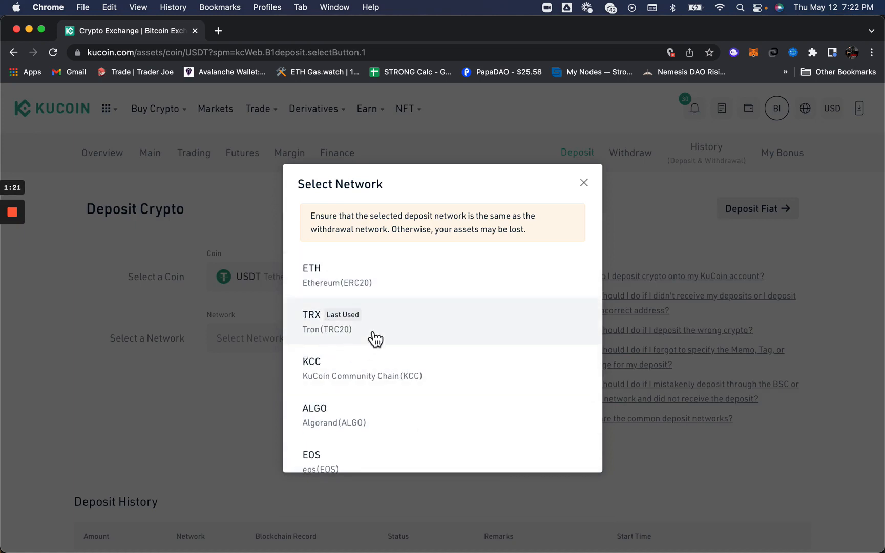
pyautogui.moveTo(327, 333)
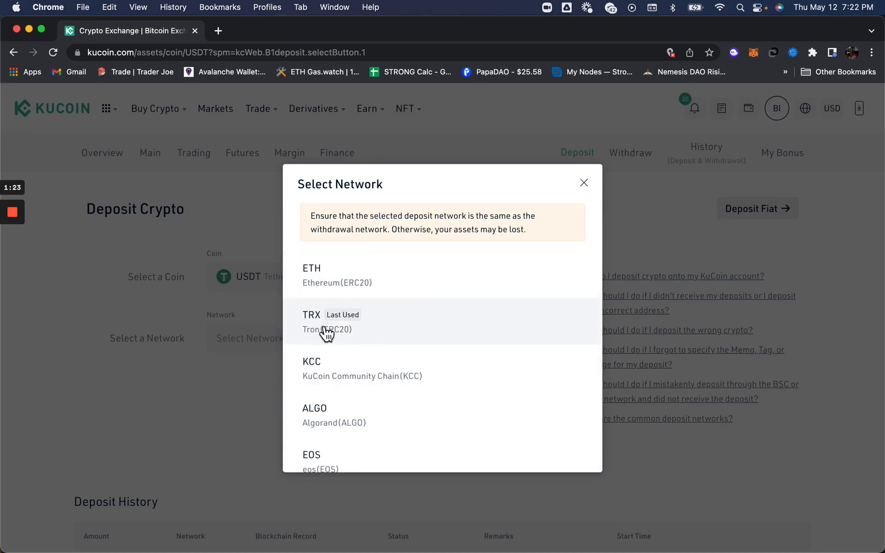
pyautogui.click(326, 322)
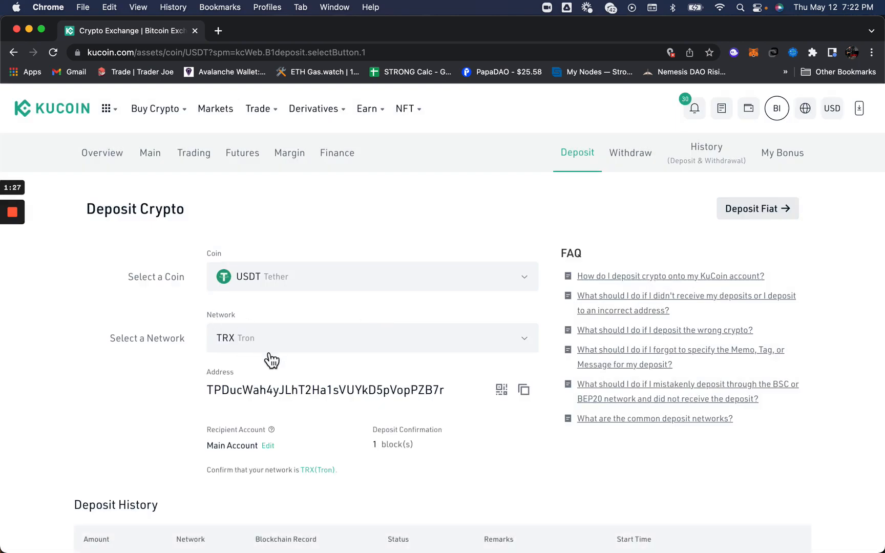
pyautogui.moveTo(235, 353)
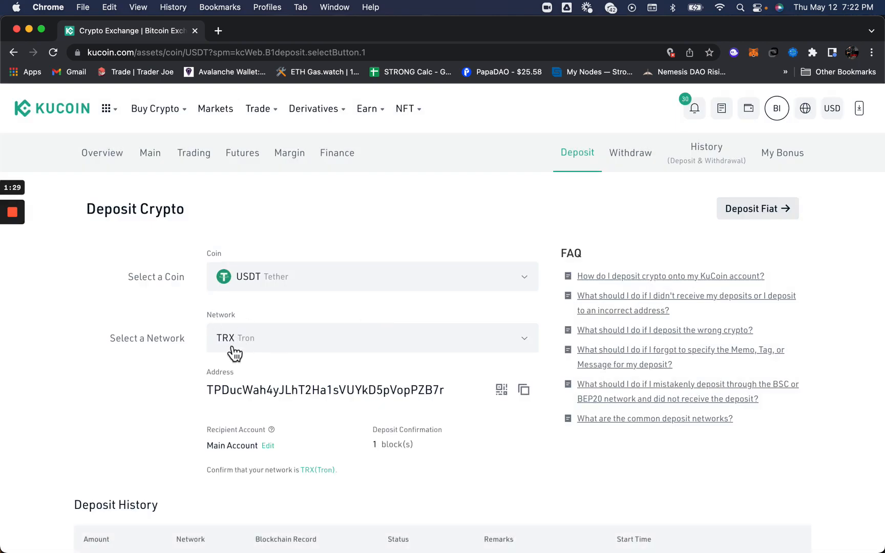
pyautogui.moveTo(254, 351)
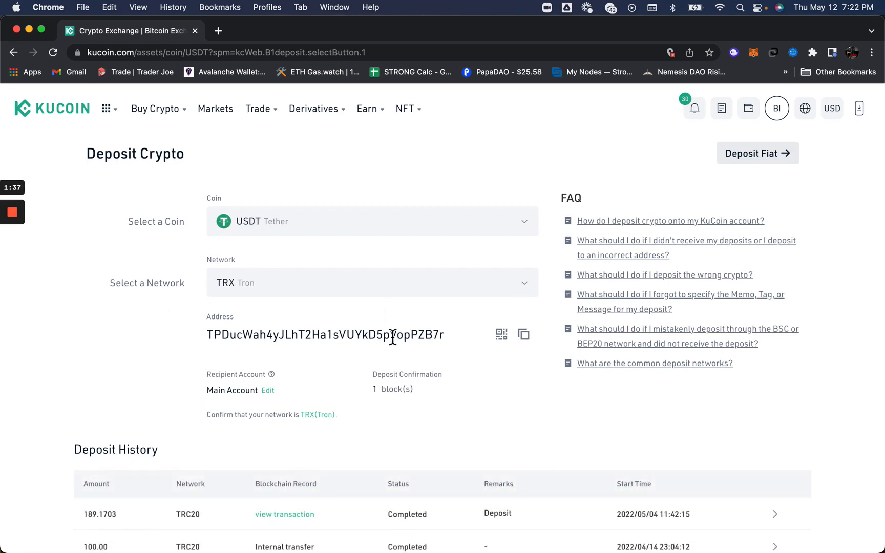
pyautogui.moveTo(249, 228)
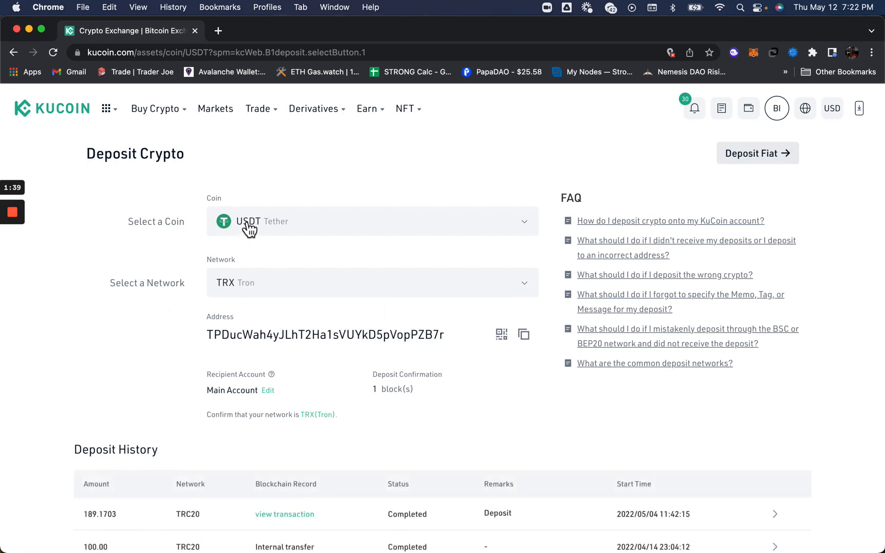
pyautogui.moveTo(221, 305)
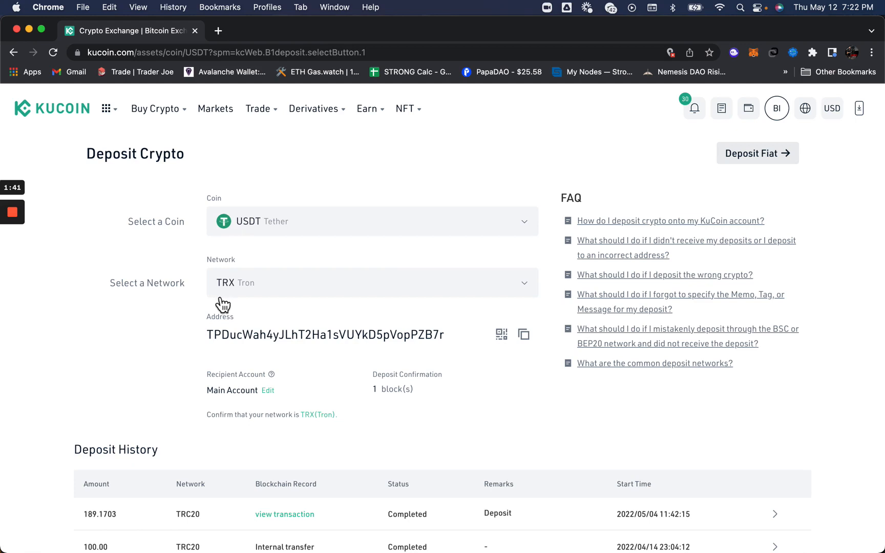